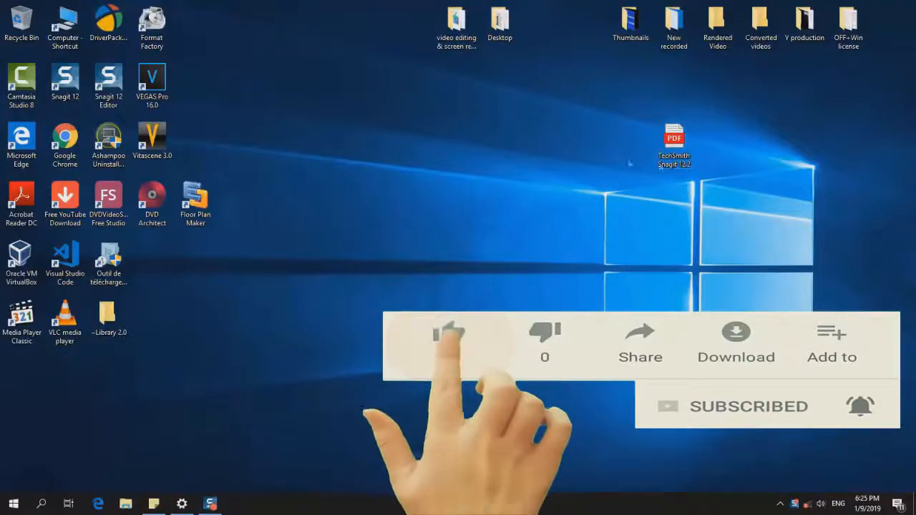
Step: Choose Adobe Acrobat Reader DC to always open .pdf files from the desktop PDF prompt
{"action": "left_click", "coordinate": [449, 332]}
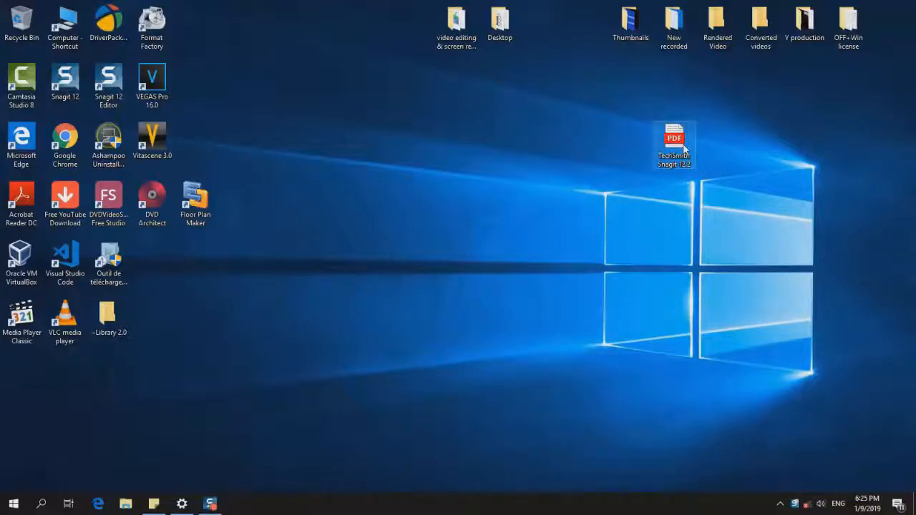
{"action": "right_click", "coordinate": [673, 146]}
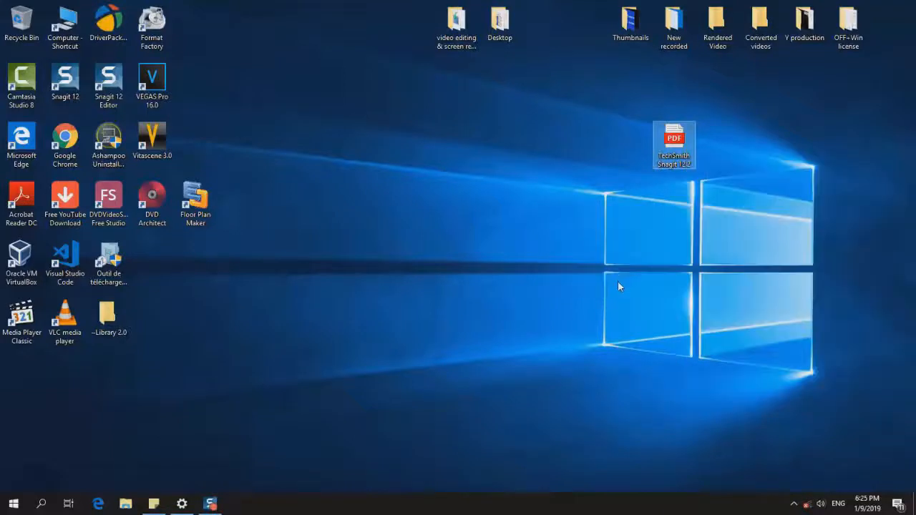
{"action": "double_click", "coordinate": [672, 143]}
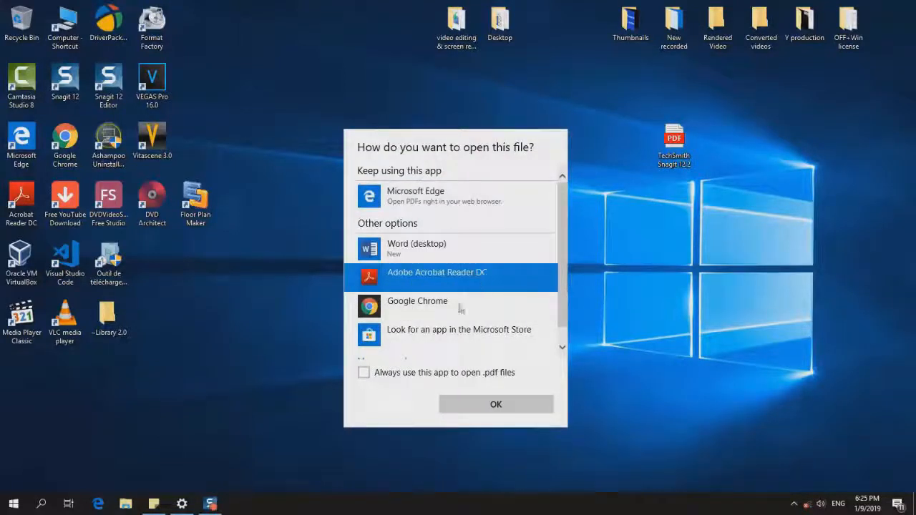
{"action": "left_click", "coordinate": [363, 372]}
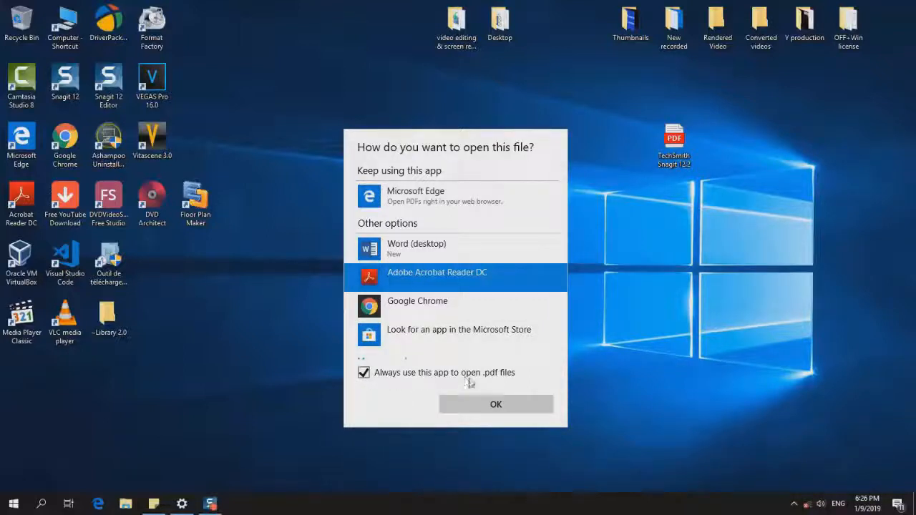
{"action": "mouse_move", "coordinate": [256, 489]}
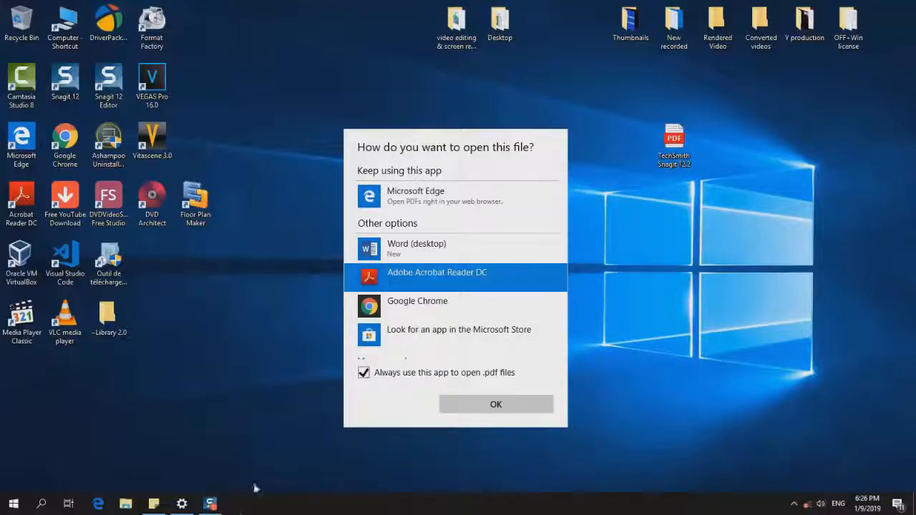
{"action": "left_click", "coordinate": [495, 403]}
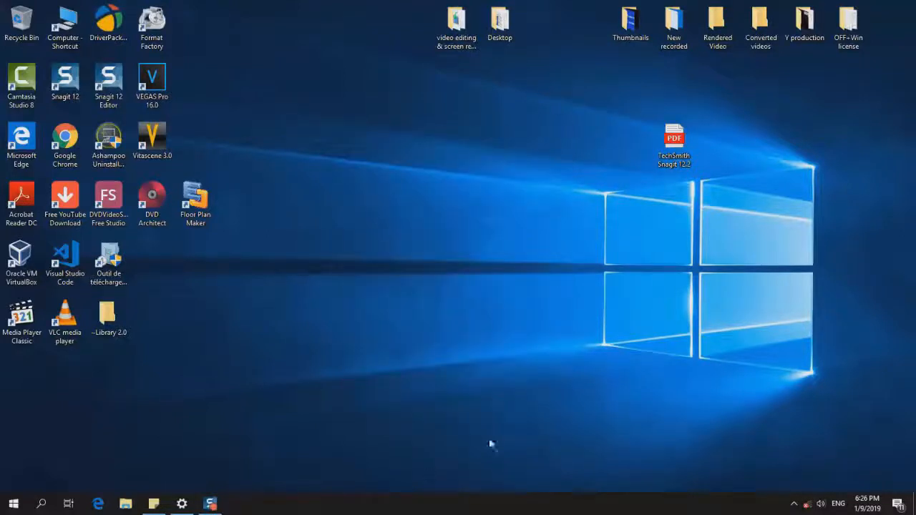
{"action": "mouse_move", "coordinate": [522, 398]}
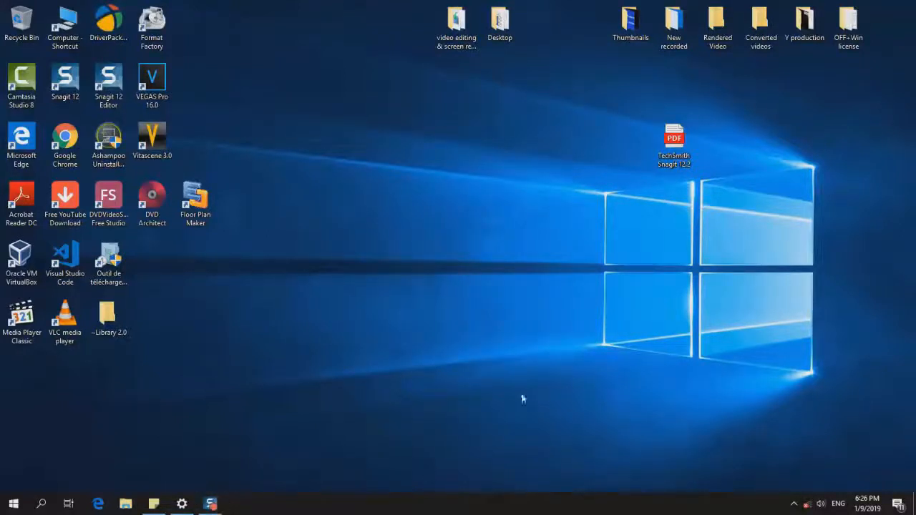
{"action": "mouse_move", "coordinate": [217, 368]}
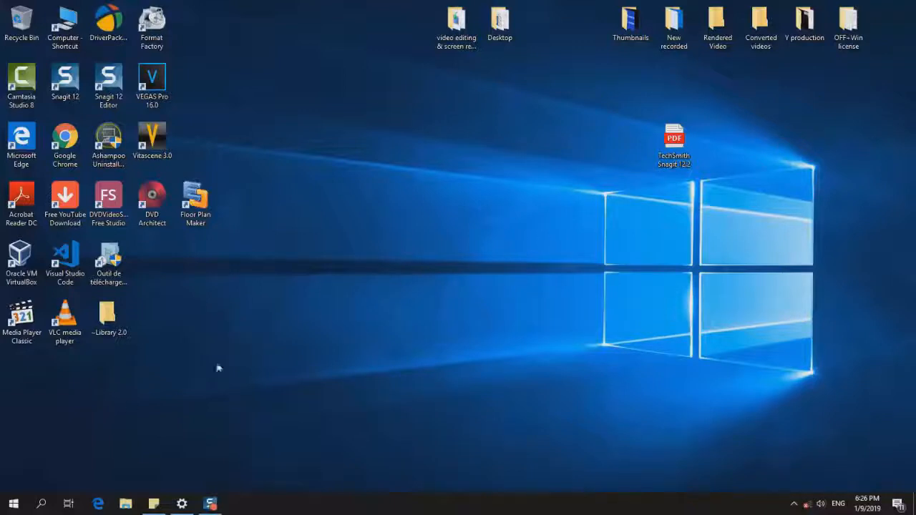
Step: Launch the Settings app by searching 'settings' from Start
{"action": "left_click", "coordinate": [40, 504]}
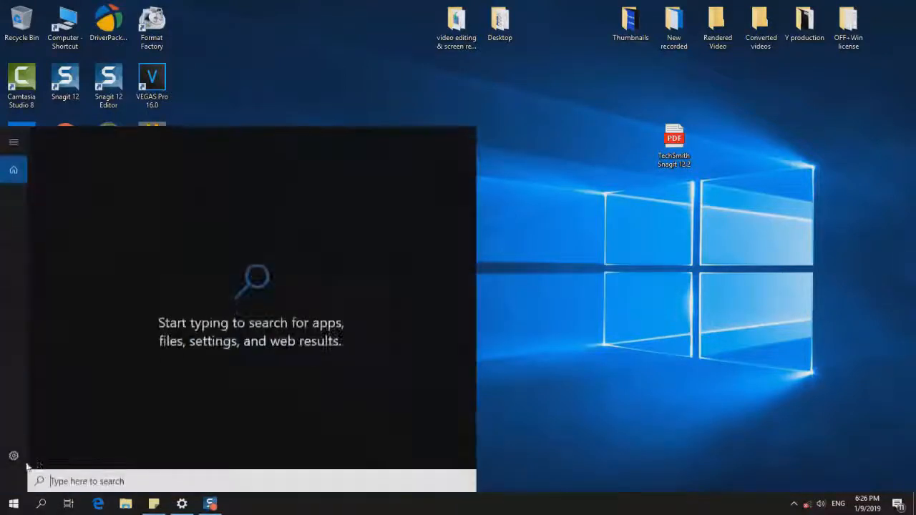
{"action": "type", "text": "settings"}
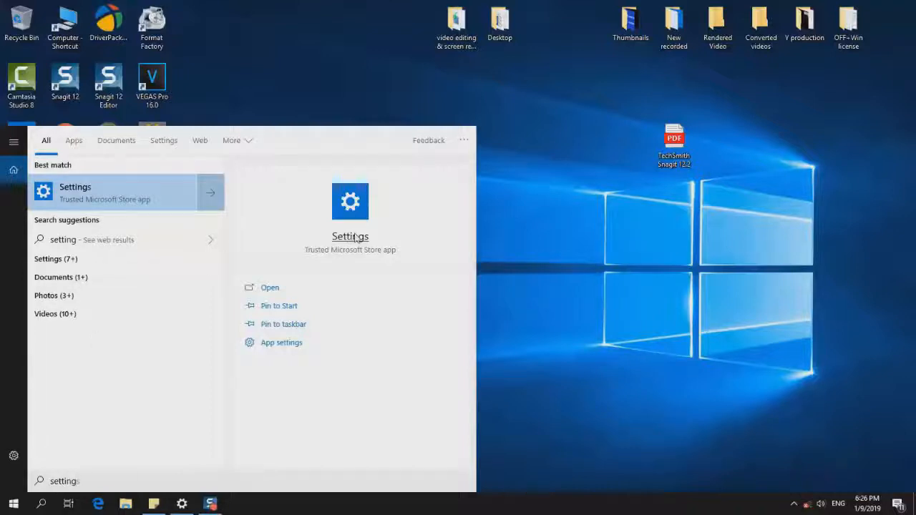
{"action": "left_click", "coordinate": [269, 286]}
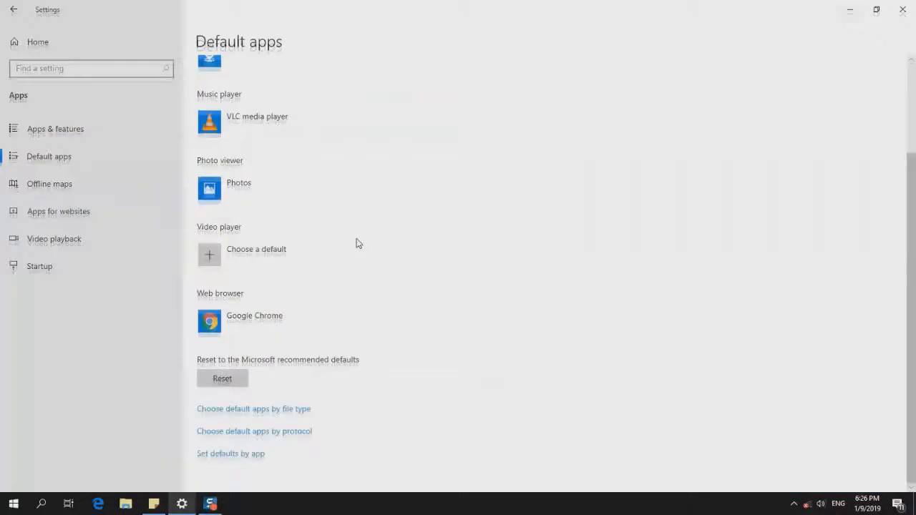
{"action": "mouse_move", "coordinate": [97, 158]}
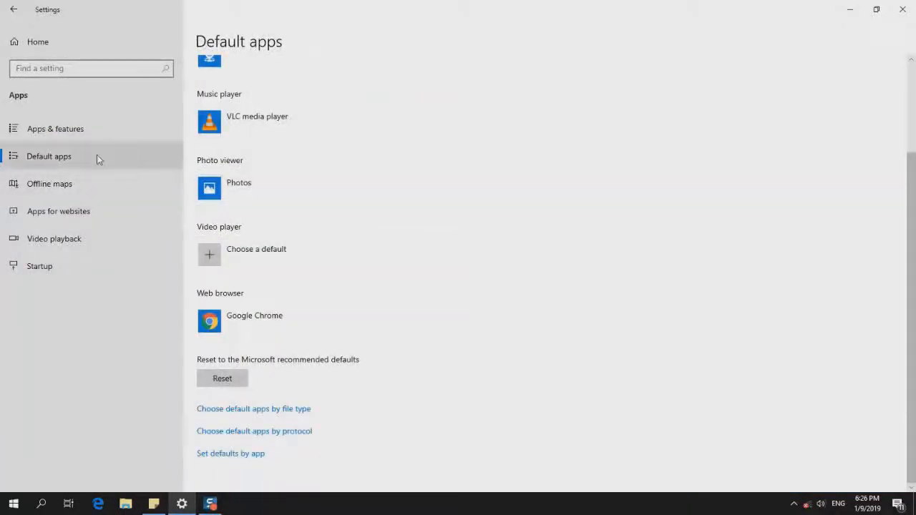
{"action": "mouse_move", "coordinate": [92, 163]}
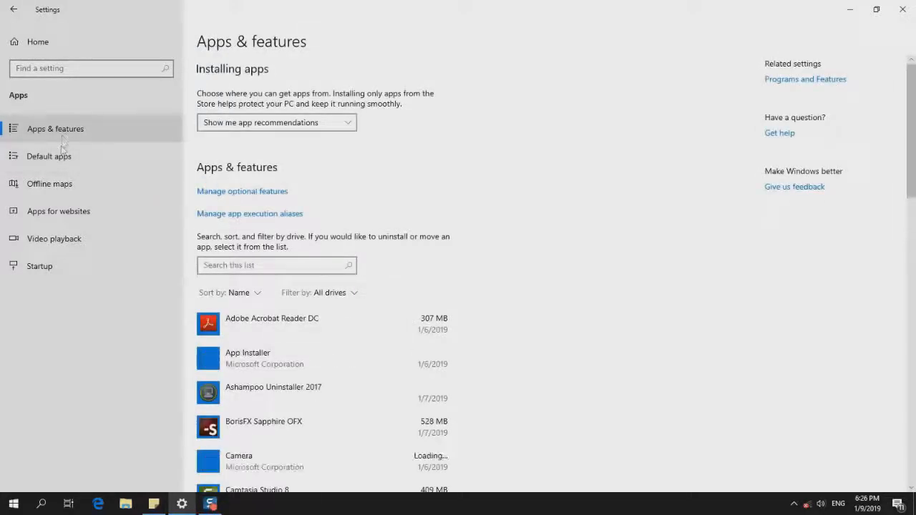
Step: Reach the Set defaults by app list from the Default apps page
{"action": "left_click", "coordinate": [49, 156]}
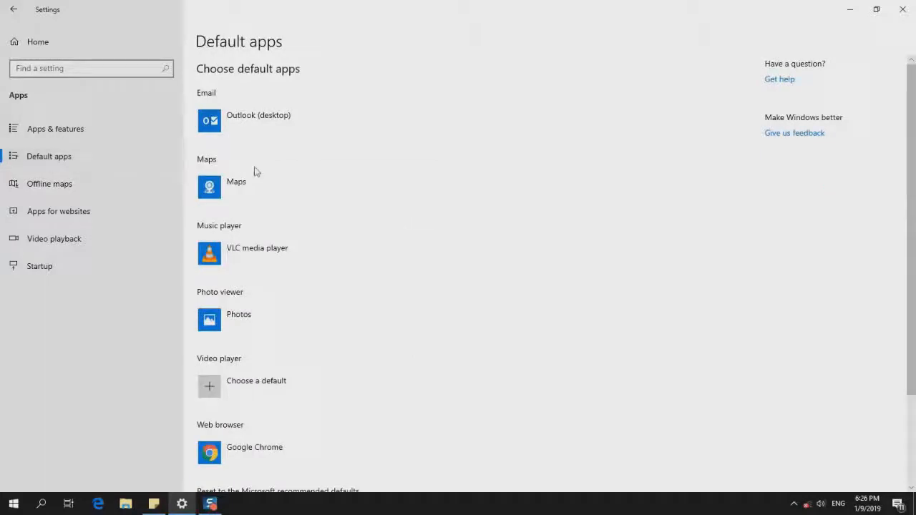
{"action": "scroll", "scroll_direction": "down", "scroll_amount": 3}
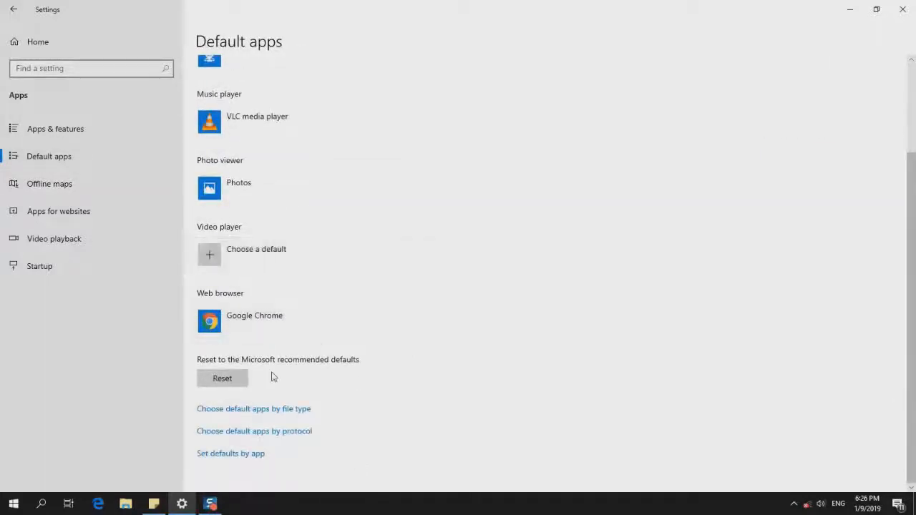
{"action": "mouse_move", "coordinate": [228, 463]}
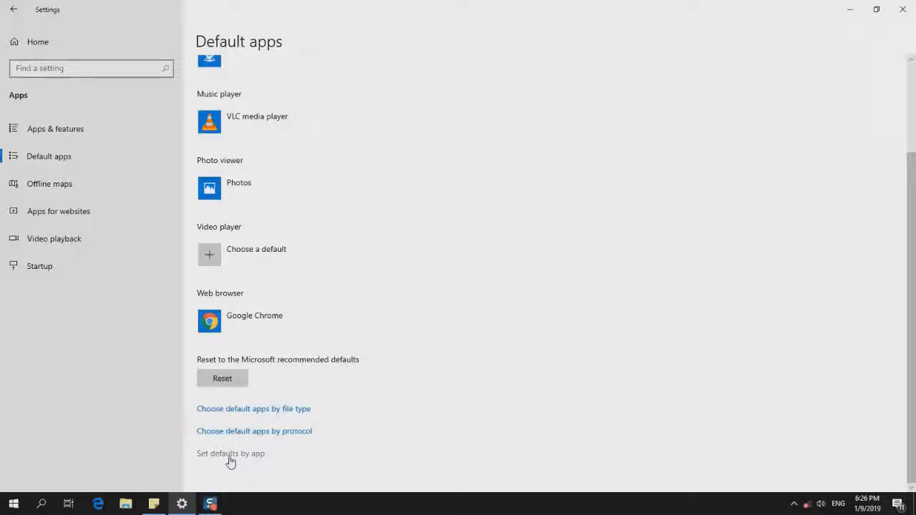
{"action": "left_click", "coordinate": [229, 452]}
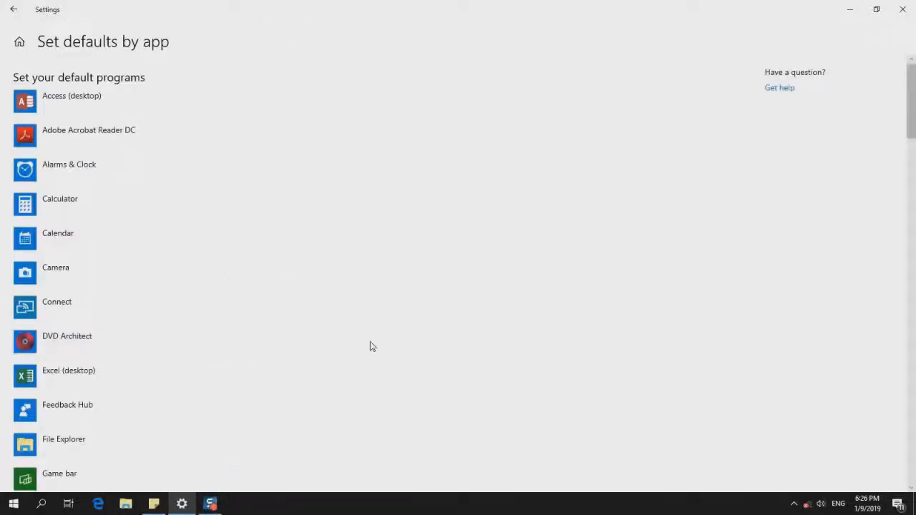
{"action": "mouse_move", "coordinate": [115, 136]}
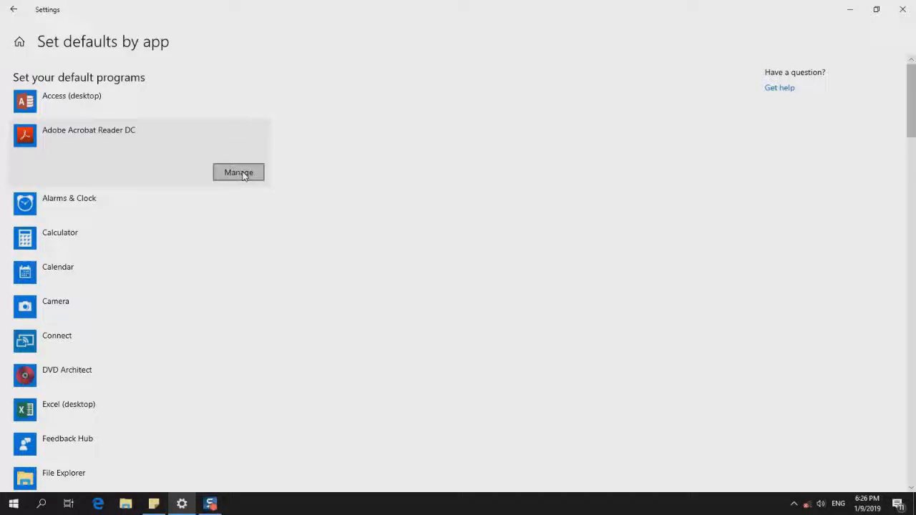
Step: Show the file type and protocol associations for Adobe Acrobat Reader DC
{"action": "left_click", "coordinate": [237, 172]}
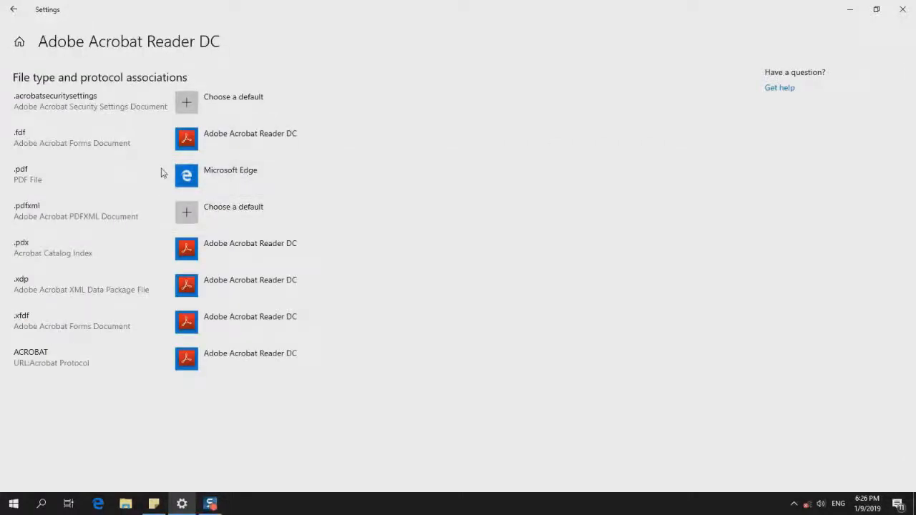
{"action": "mouse_move", "coordinate": [46, 104]}
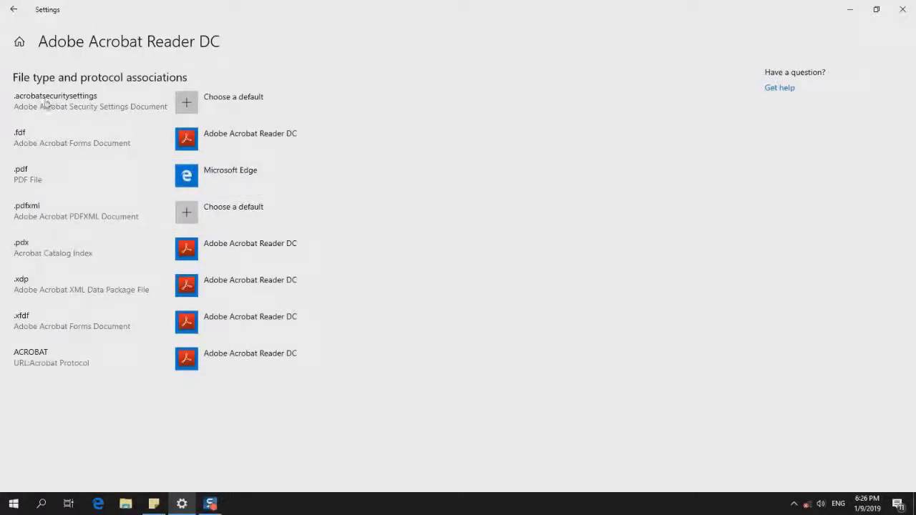
{"action": "mouse_move", "coordinate": [31, 150]}
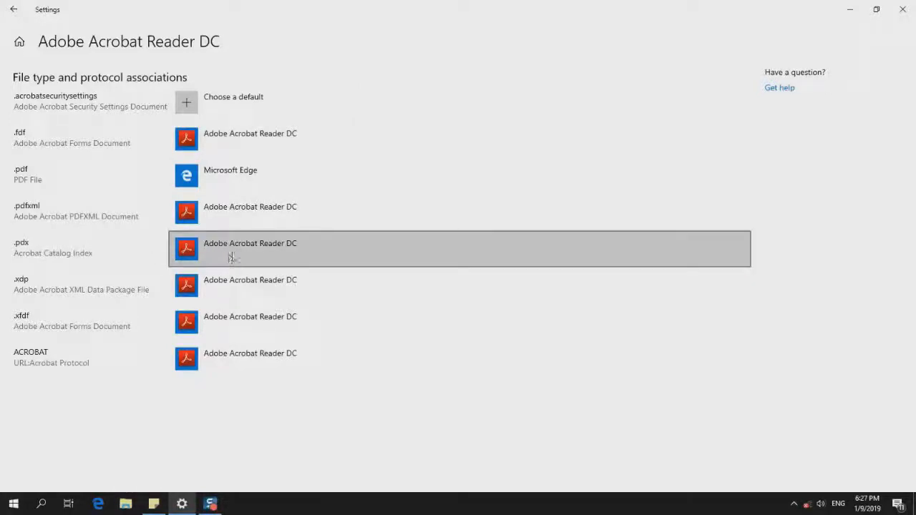
{"action": "mouse_move", "coordinate": [37, 309]}
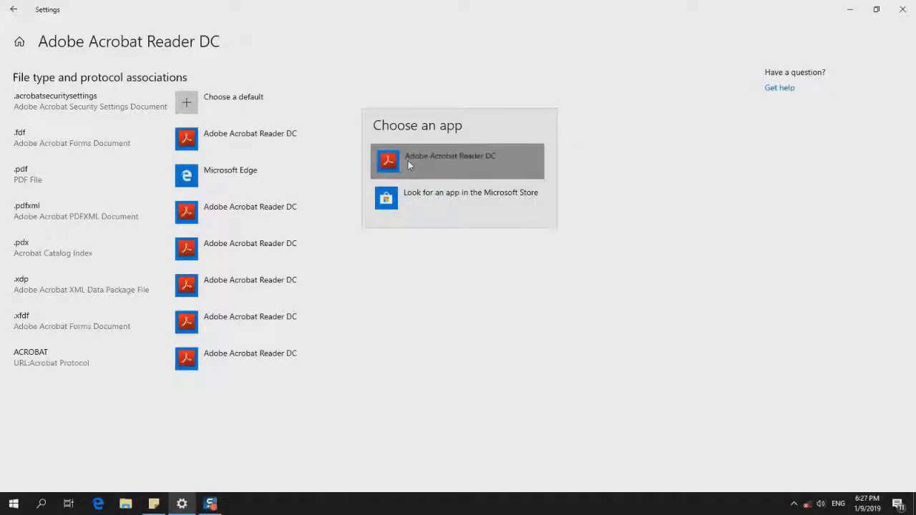
Step: Assign .pdf files to Adobe Acrobat Reader DC instead of Microsoft Edge
{"action": "left_click", "coordinate": [449, 156]}
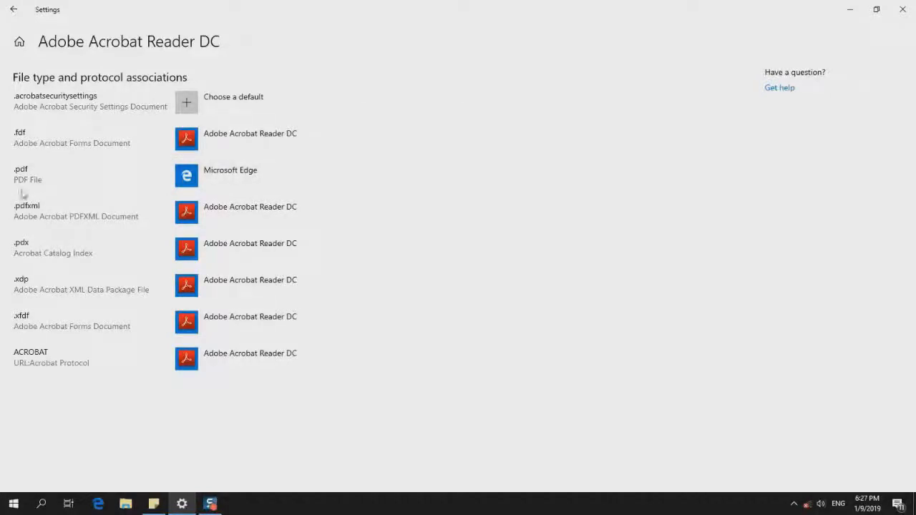
Step: Reveal the desktop PDF with its Acrobat icon and open it in Reader
{"action": "left_click", "coordinate": [876, 8]}
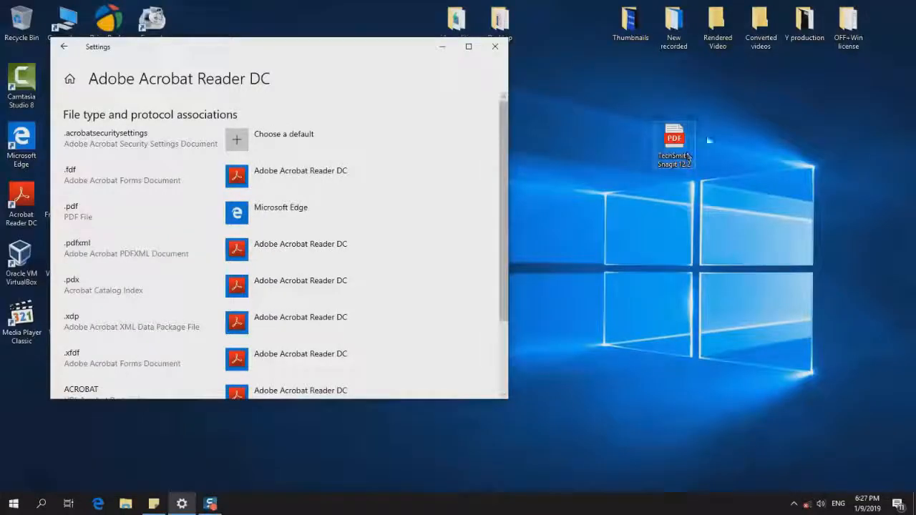
{"action": "mouse_move", "coordinate": [714, 109]}
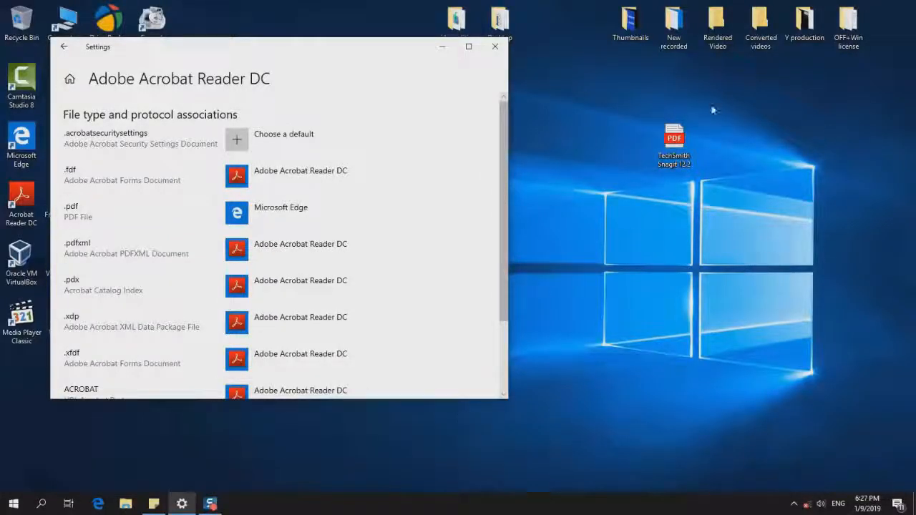
{"action": "left_click", "coordinate": [280, 212]}
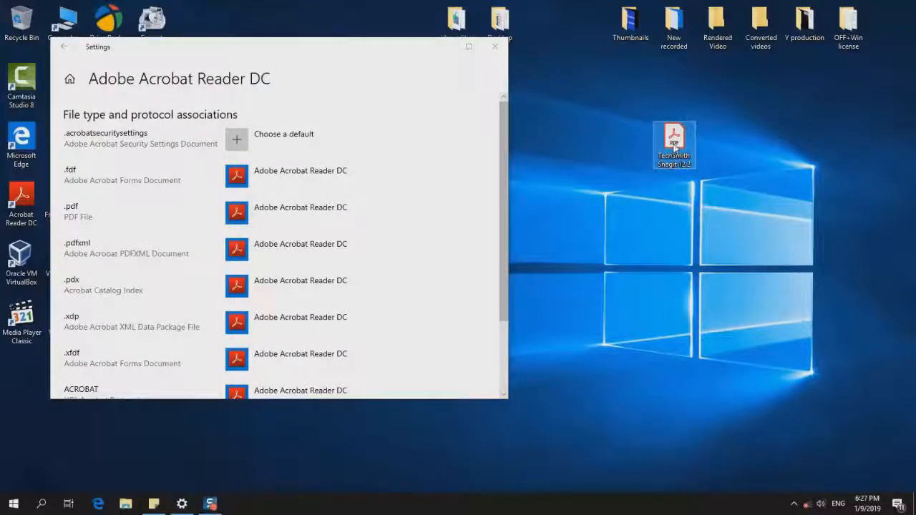
{"action": "mouse_move", "coordinate": [673, 140]}
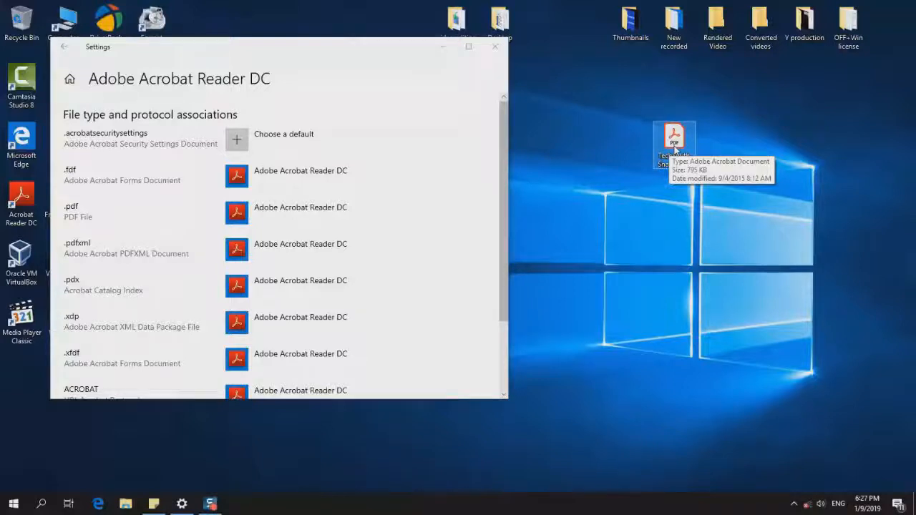
{"action": "mouse_move", "coordinate": [657, 226]}
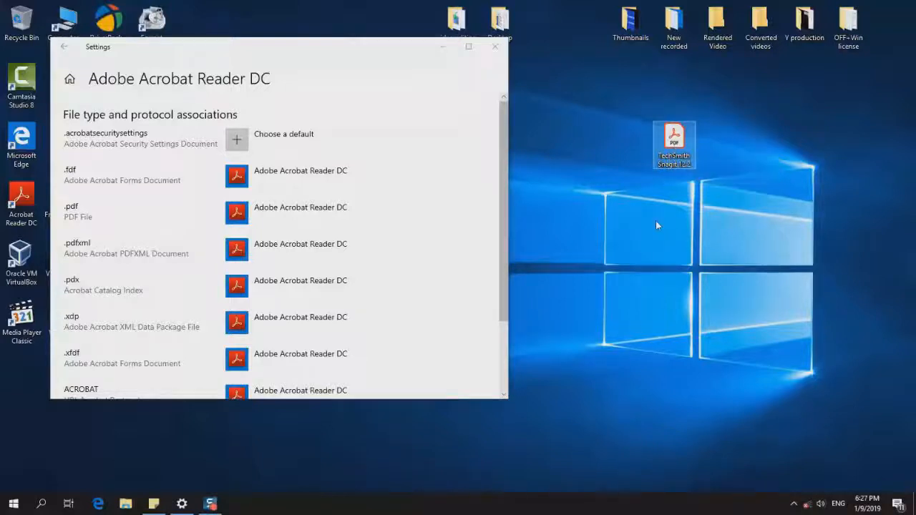
{"action": "left_click", "coordinate": [495, 45]}
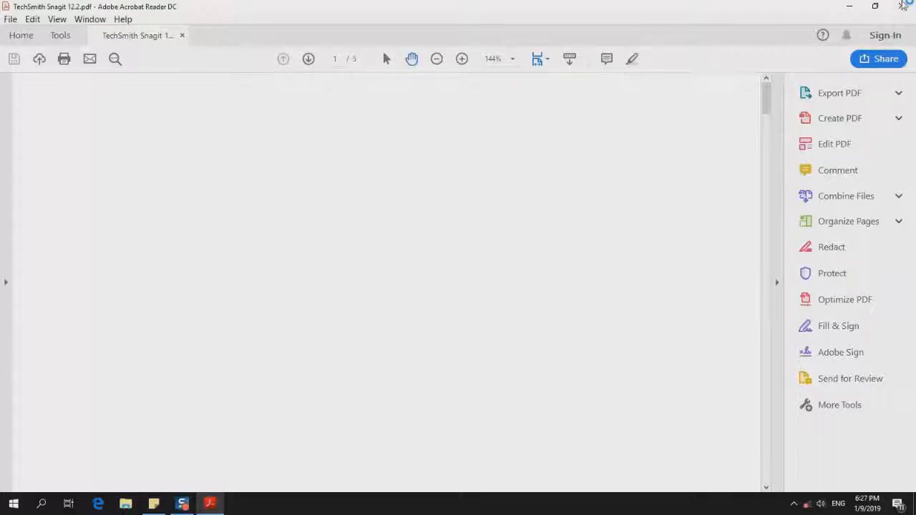
{"action": "mouse_move", "coordinate": [183, 503]}
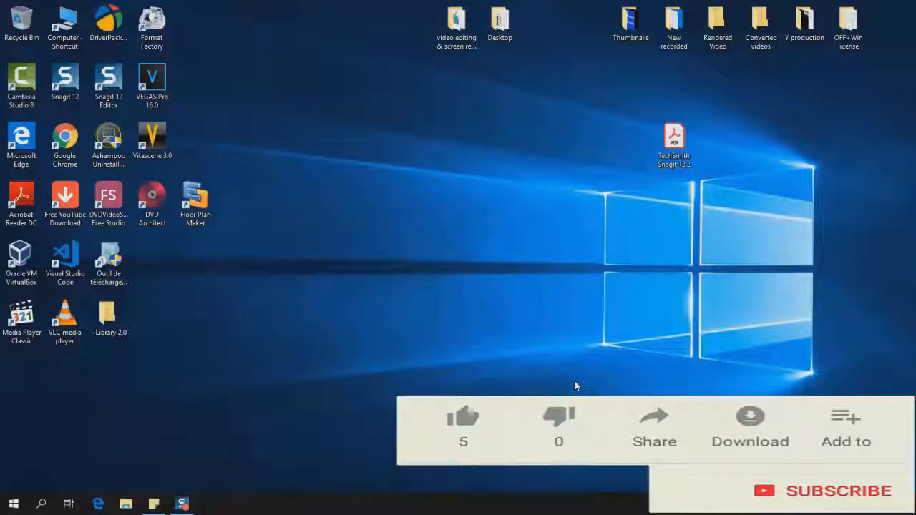
{"action": "left_click", "coordinate": [822, 491]}
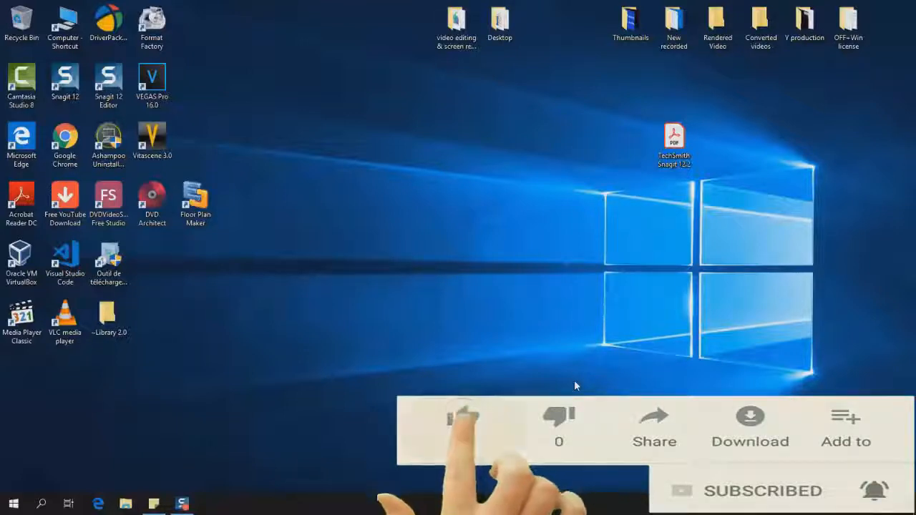
{"action": "left_click", "coordinate": [464, 418]}
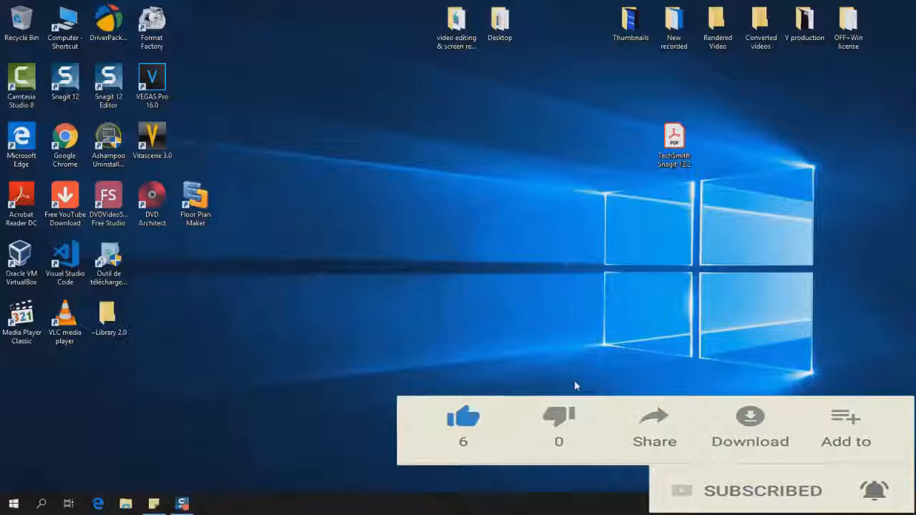